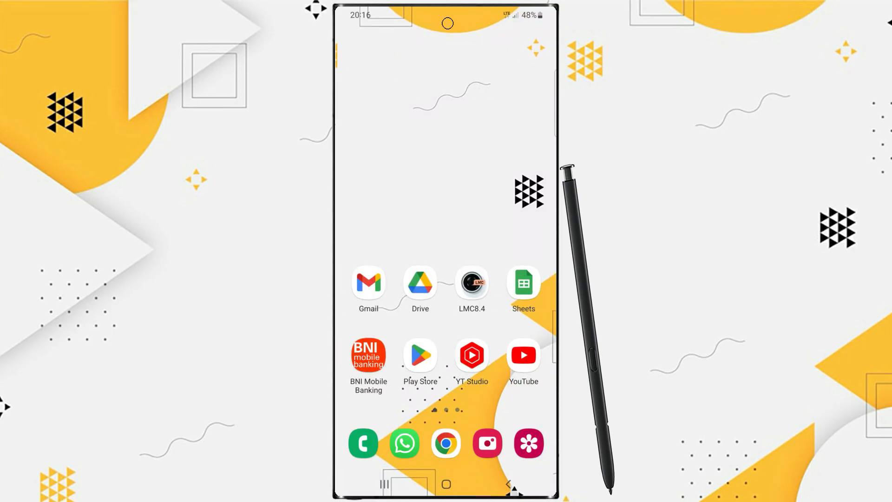
Launch the Settings app from the app drawer and head toward Sounds and vibration
{"action": "scroll", "scroll_direction": "left", "scroll_amount": 3}
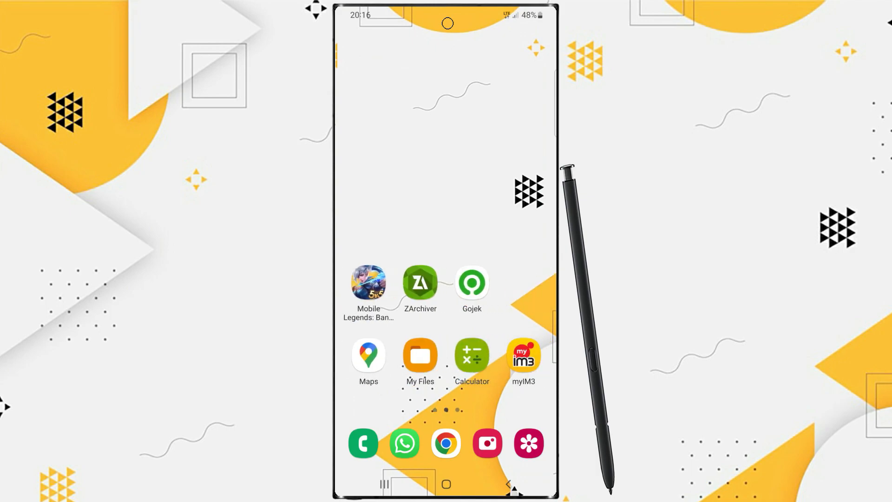
{"action": "scroll", "scroll_direction": "left", "scroll_amount": 3}
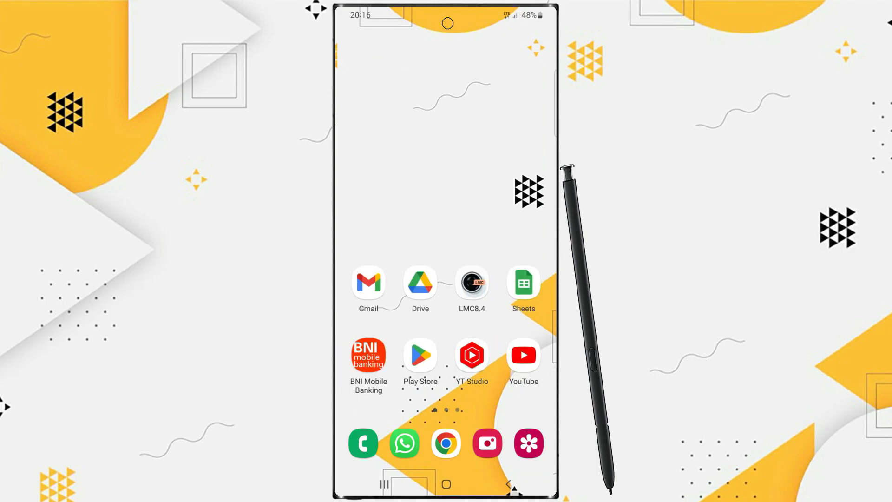
{"action": "scroll", "scroll_direction": "left", "scroll_amount": 3}
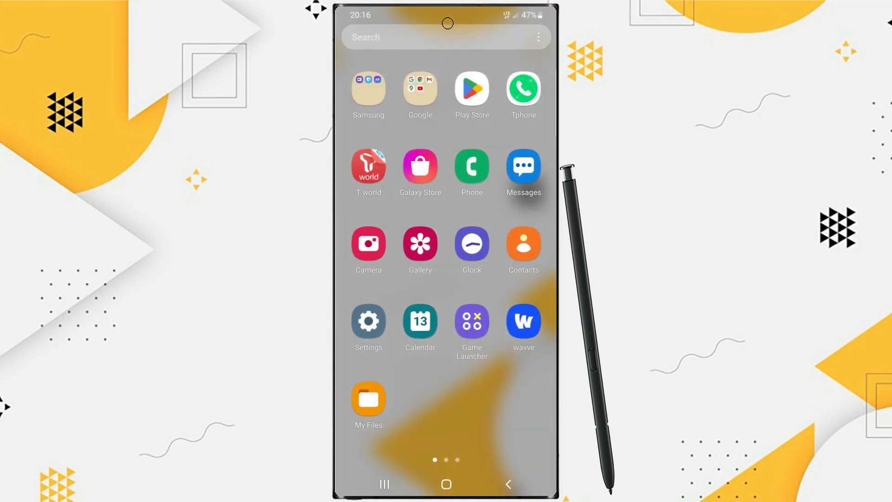
{"action": "left_click", "coordinate": [368, 320]}
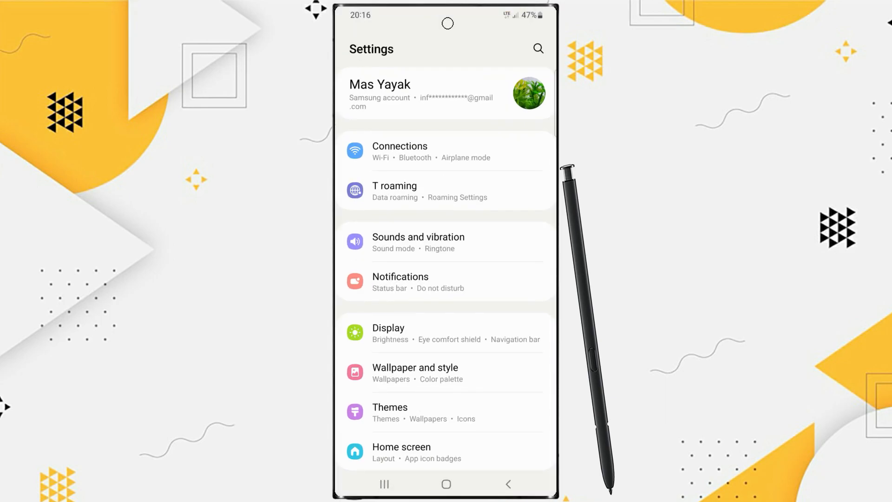
{"action": "left_click", "coordinate": [427, 249]}
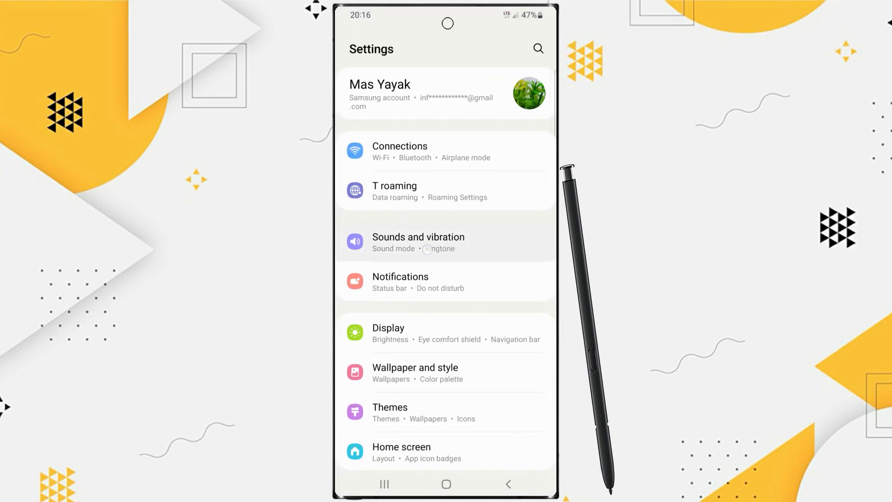
Enter Sounds and vibration and scroll down to System sound/vibration control
{"action": "left_click", "coordinate": [419, 242]}
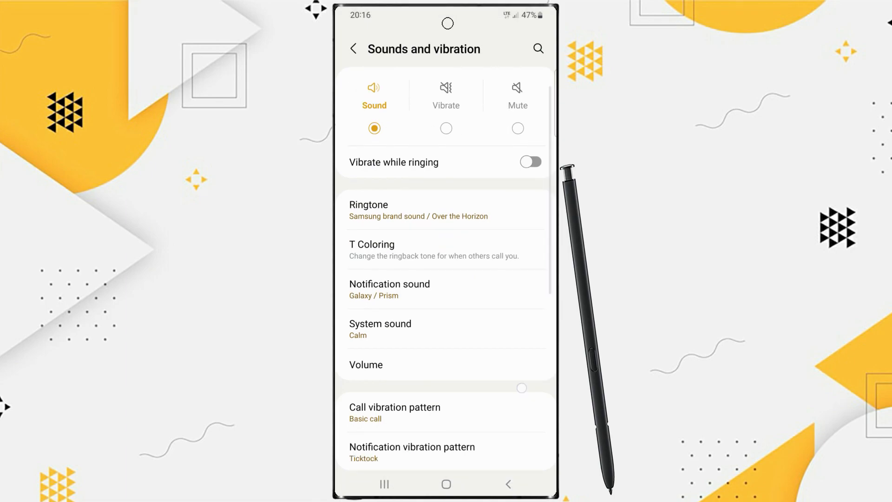
{"action": "scroll", "scroll_direction": "down", "scroll_amount": 3}
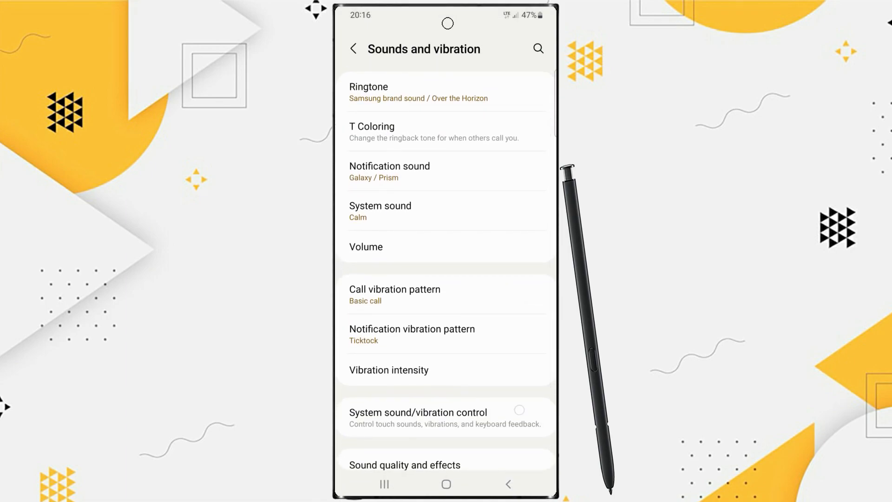
{"action": "scroll", "scroll_direction": "down", "scroll_amount": 3}
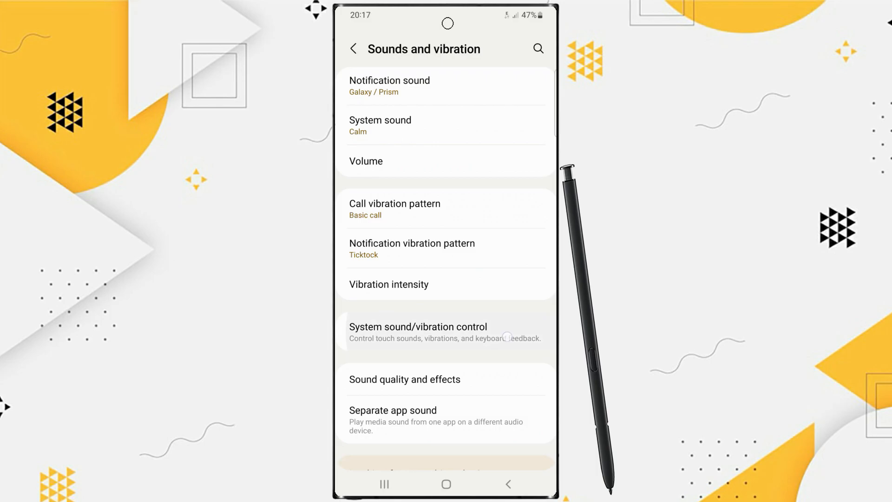
Turn off the Samsung Keyboard toggle under Sound in System sound/vibration control
{"action": "left_click", "coordinate": [419, 327]}
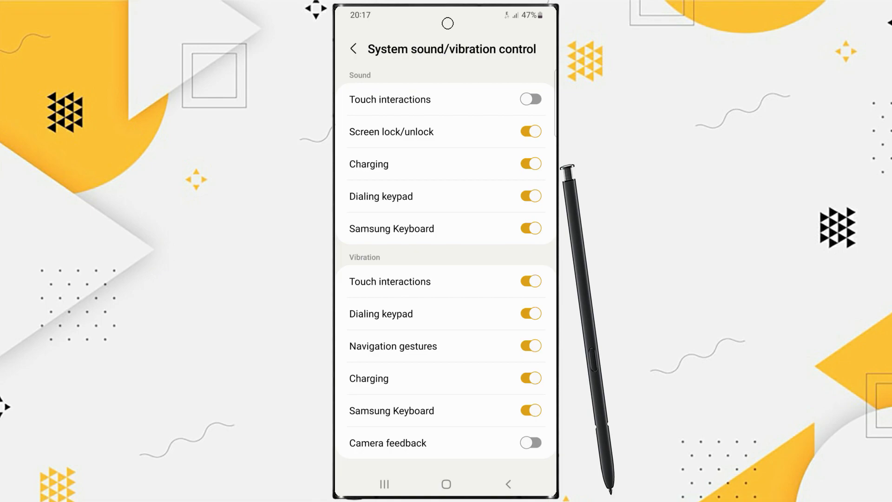
{"action": "left_click", "coordinate": [528, 229]}
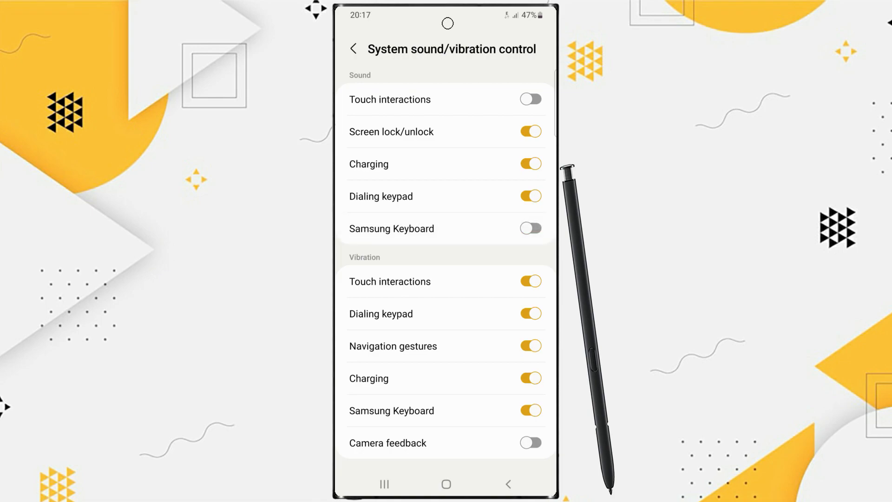